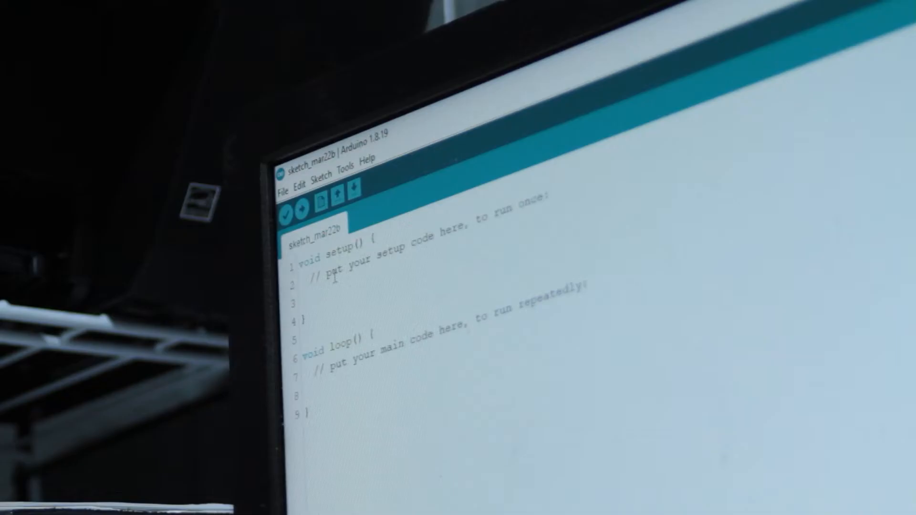
text(it just wo)
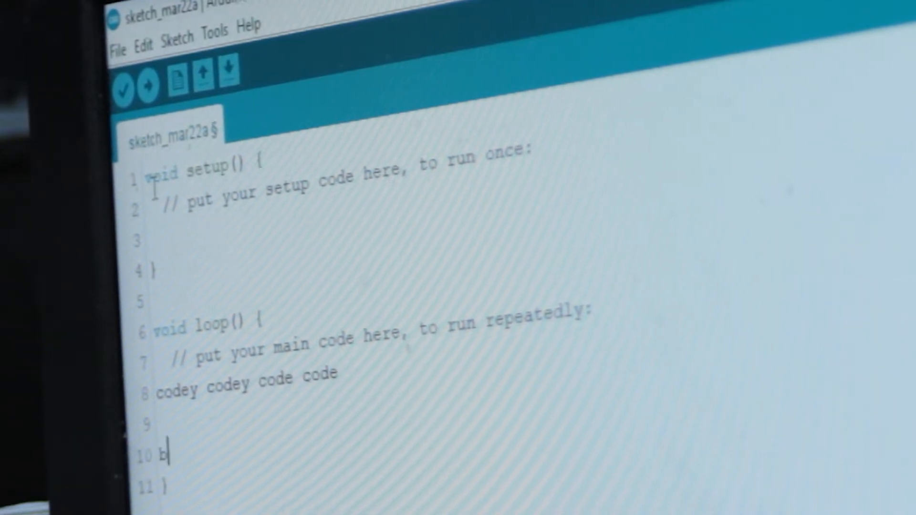
text(eep boop)
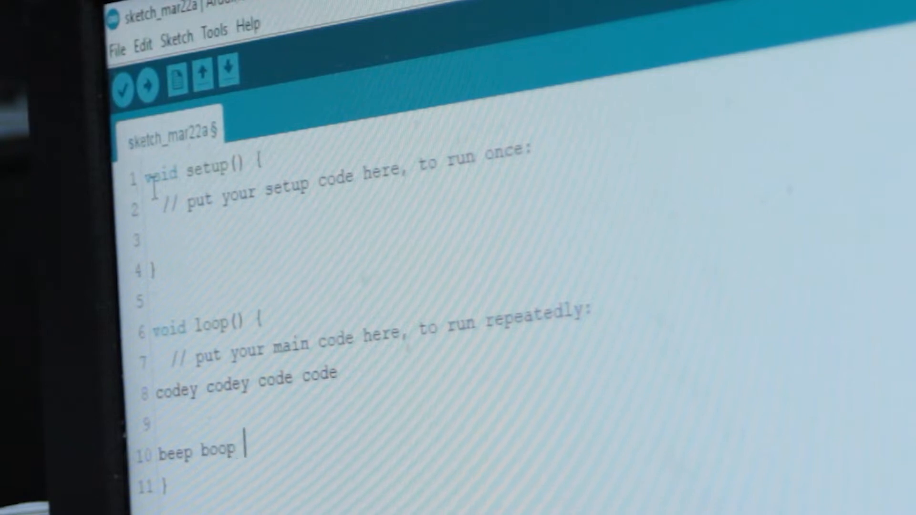
text(bop bop)
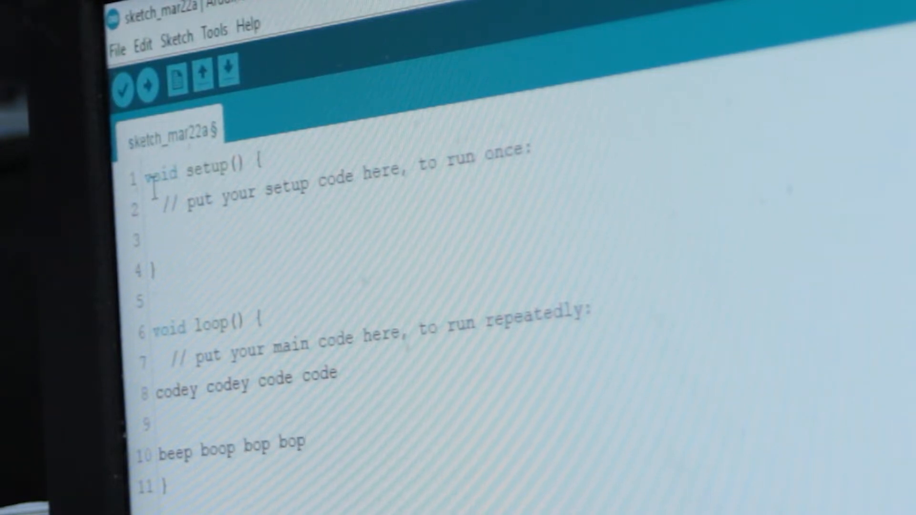